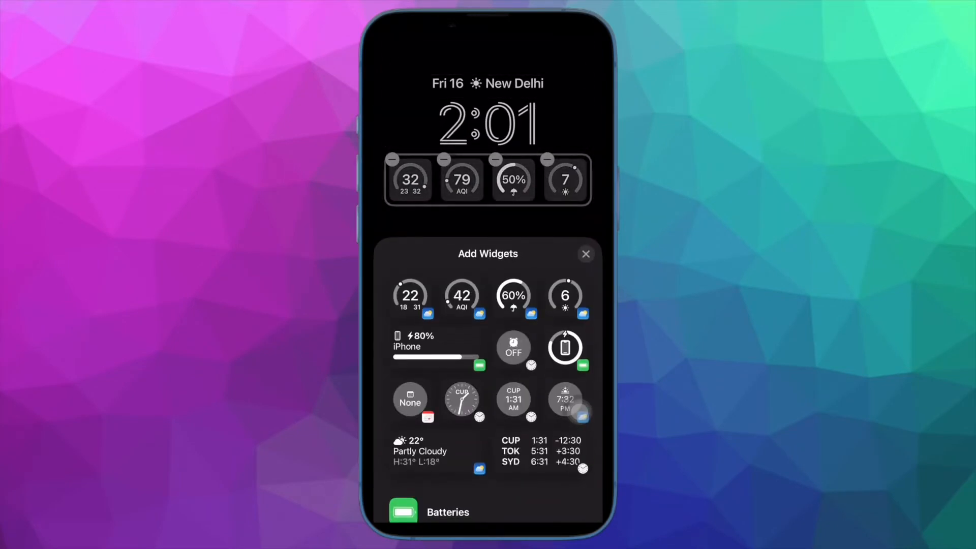
Replace the four weather widgets with weather conditions, 50% rain chance and battery ring widgets
left_click(546, 159)
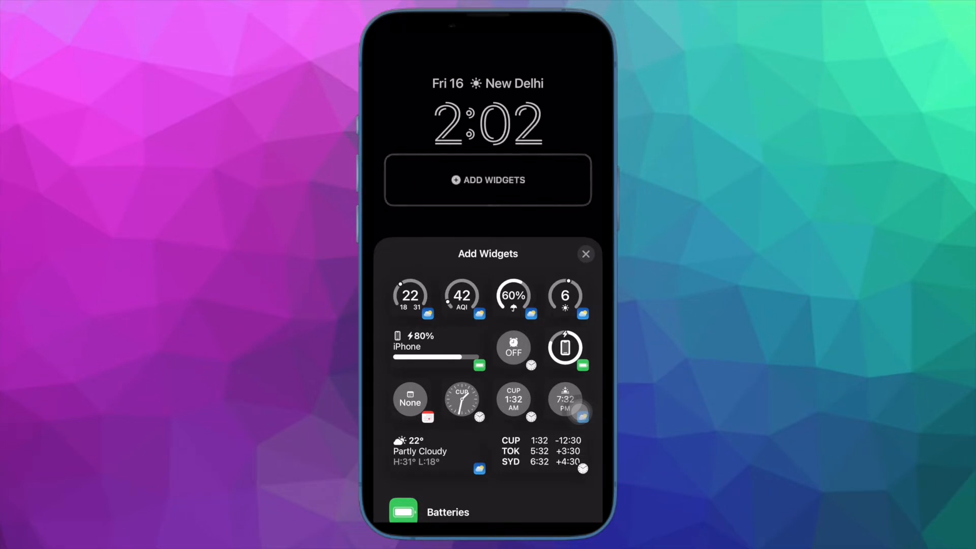
left_click(564, 347)
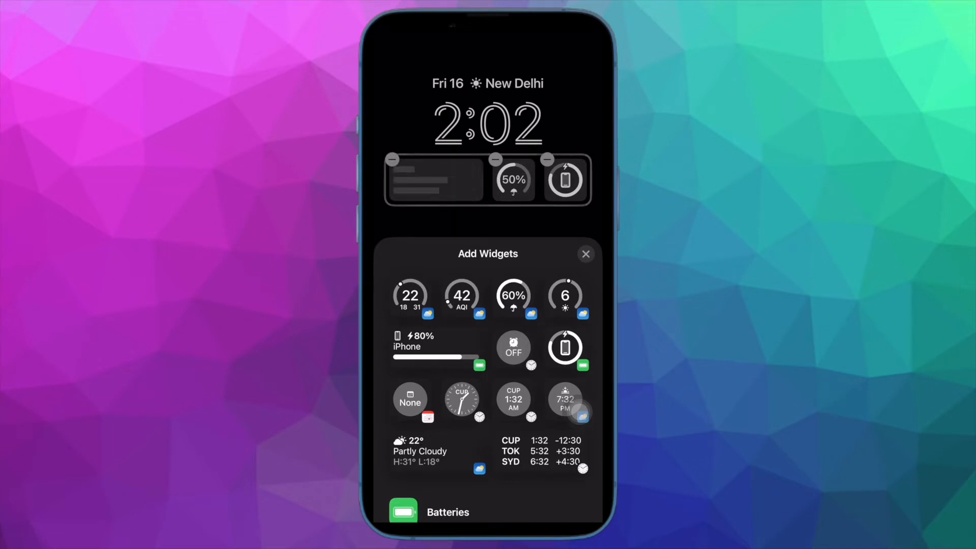
left_click(585, 254)
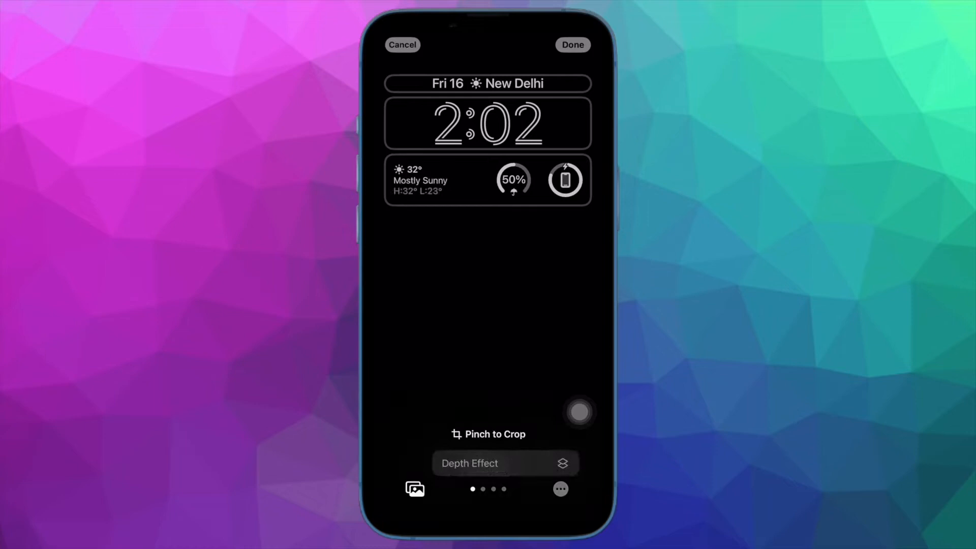
Apply the Black & White wallpaper style and switch the clock to Devanagari numerals
scroll("left", 3)
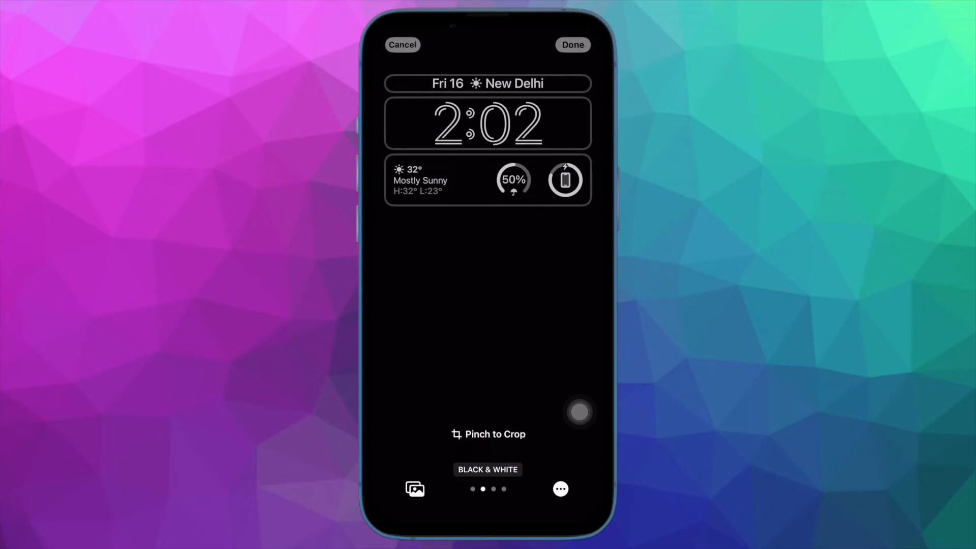
left_click(488, 123)
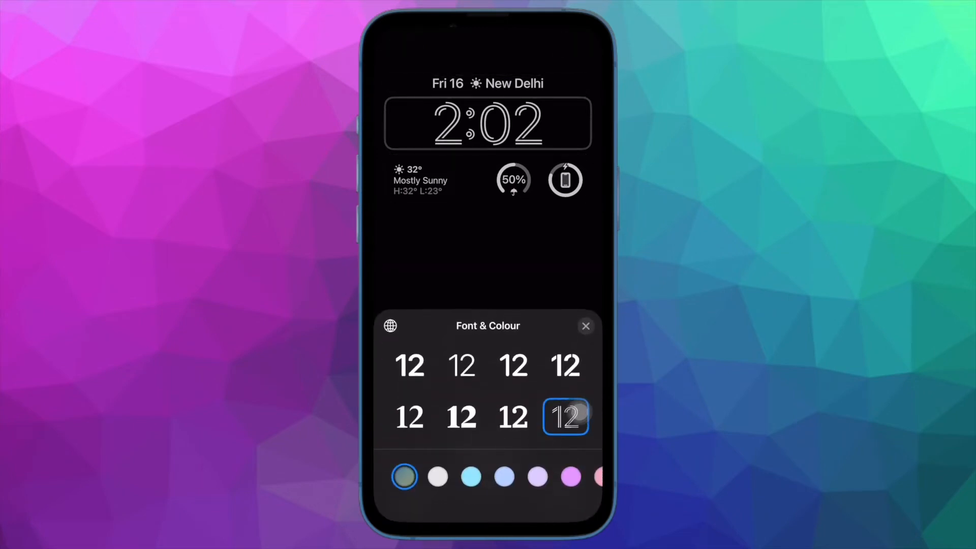
left_click(390, 326)
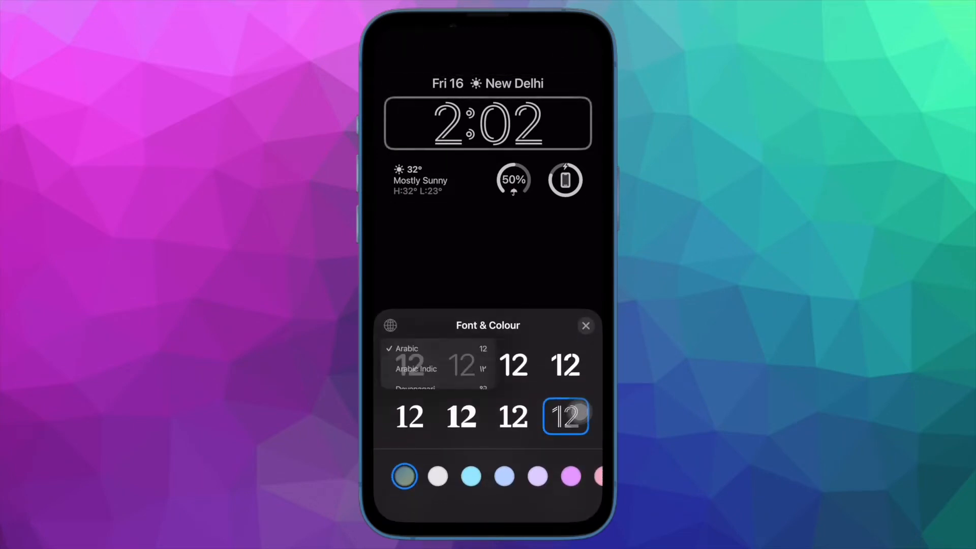
left_click(416, 365)
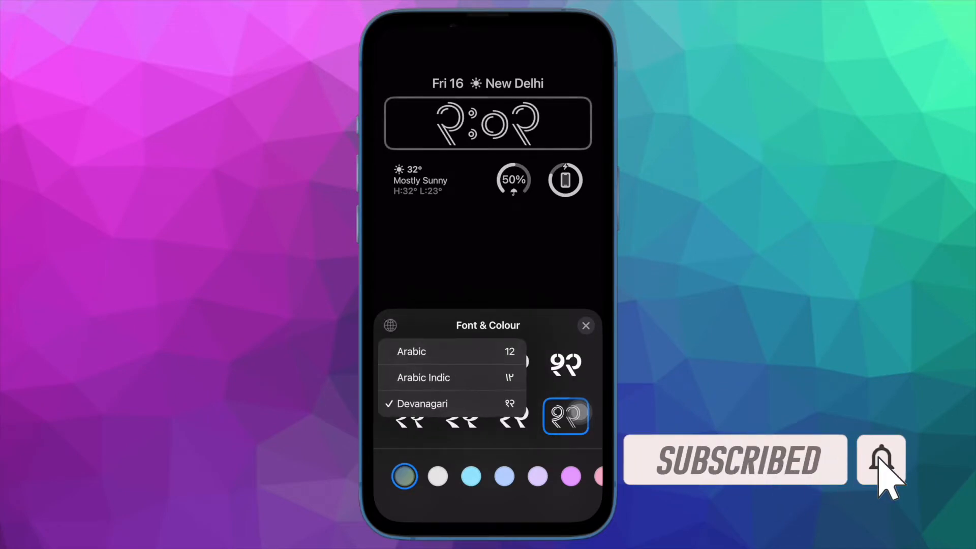
left_click(411, 352)
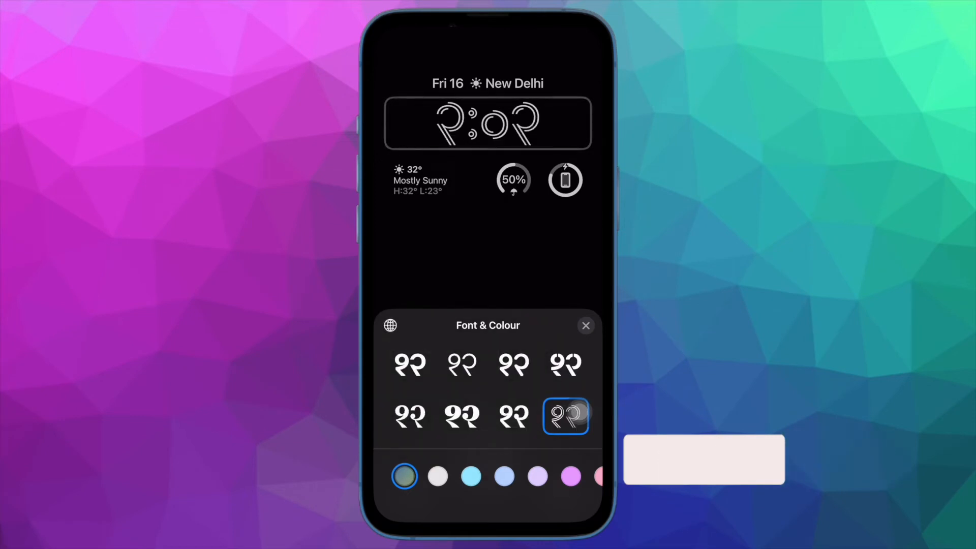
left_click(391, 325)
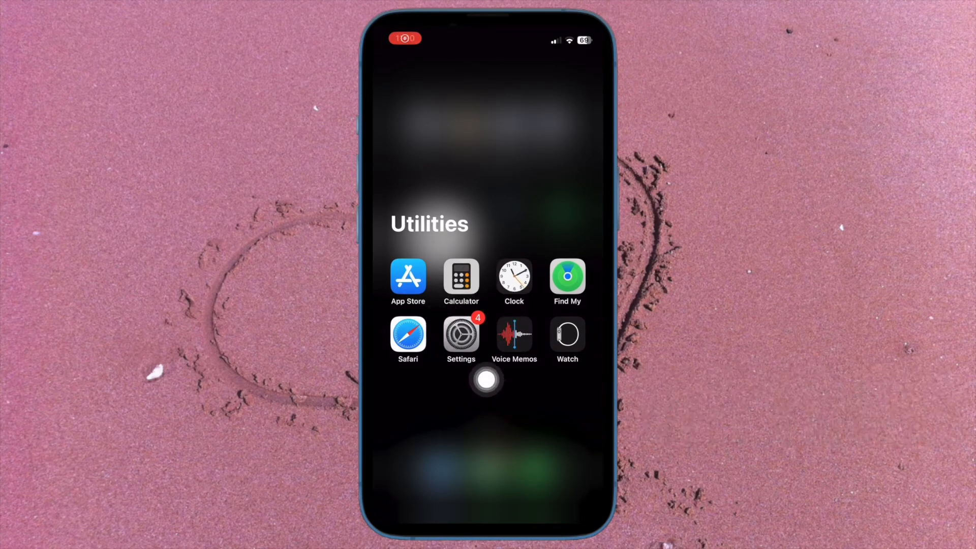
Open Settings > General > Software Update from the Utilities folder
left_click(461, 336)
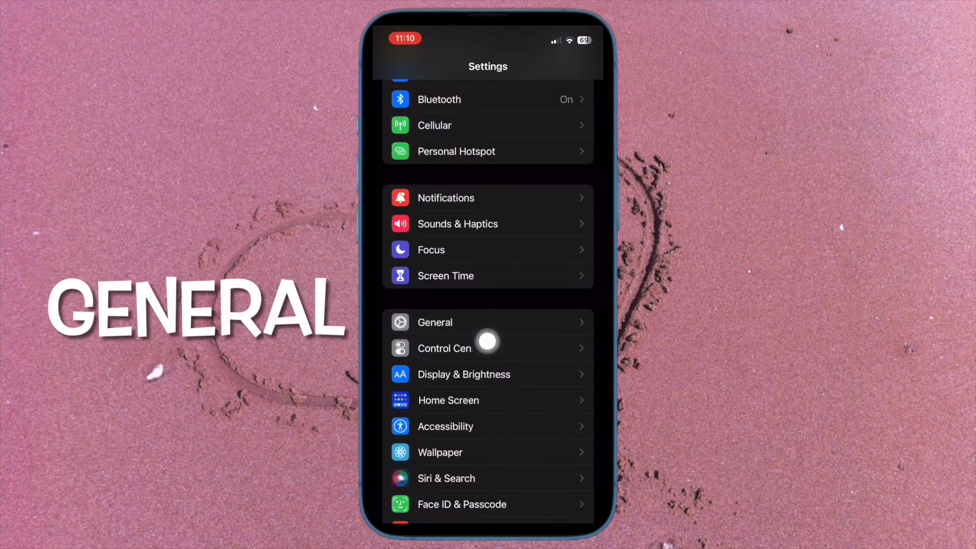
left_click(434, 323)
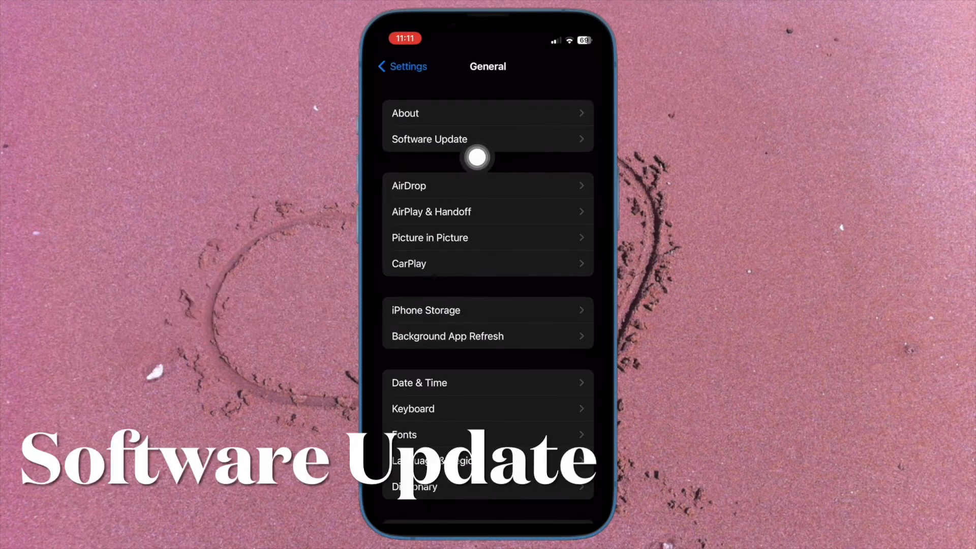
left_click(429, 139)
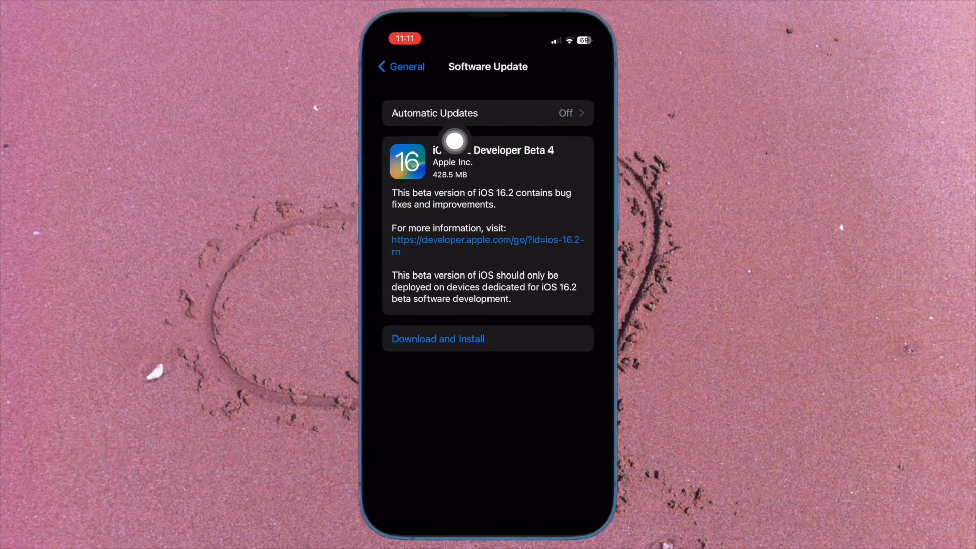
mouse_move(558, 127)
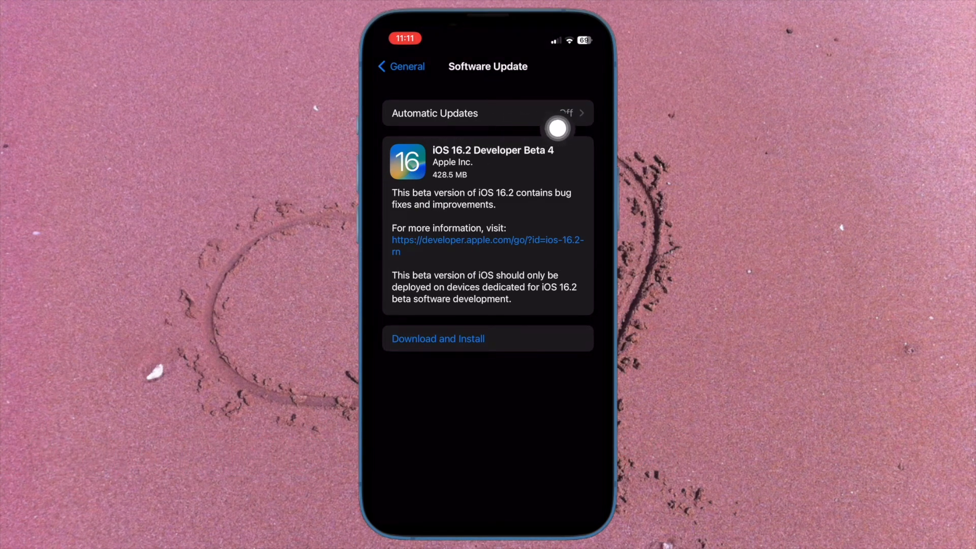
Open Automatic Updates and confirm Security Responses & System Files is enabled
left_click(488, 113)
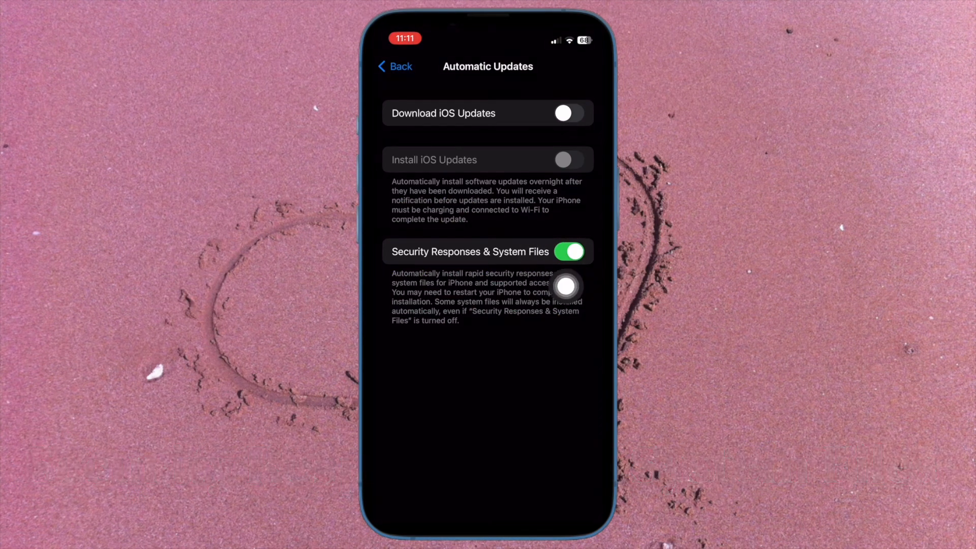
mouse_move(534, 293)
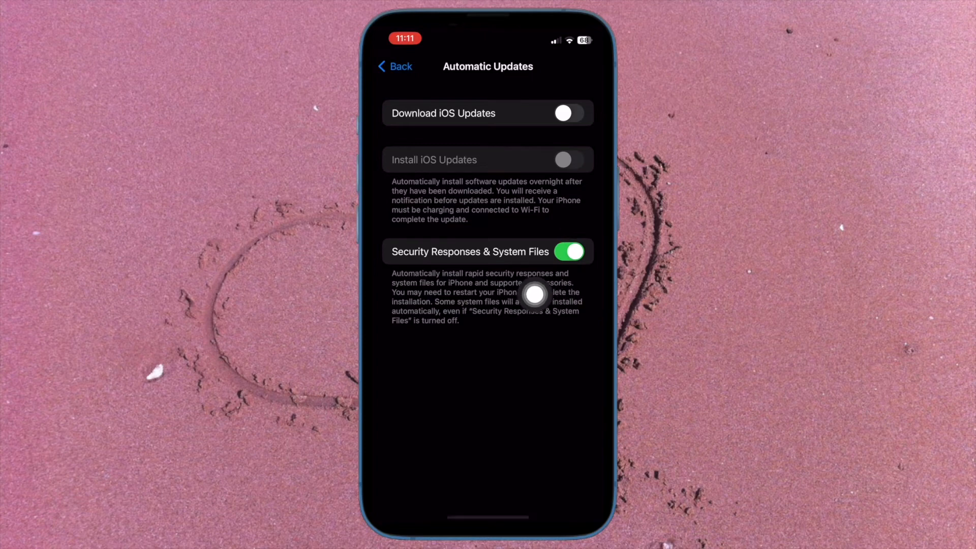
mouse_move(579, 294)
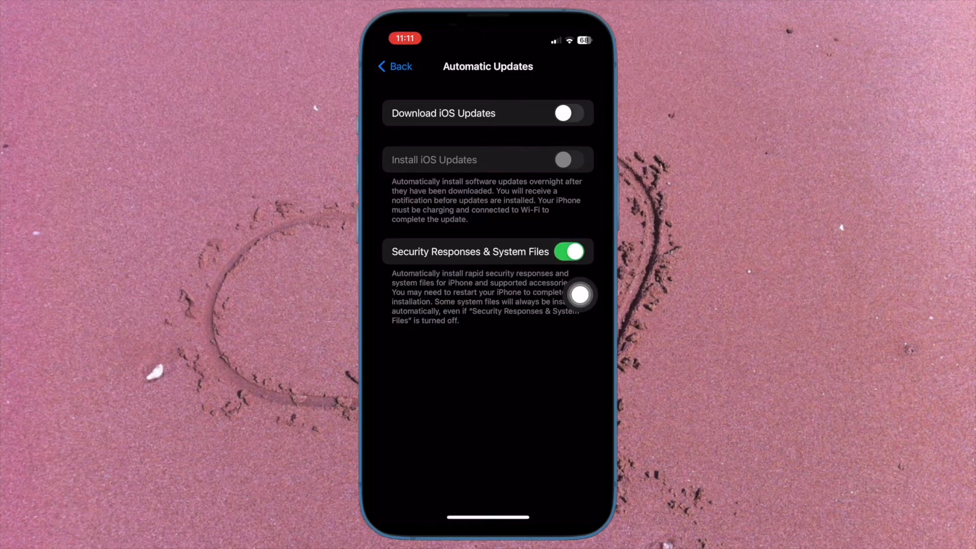
left_click(568, 252)
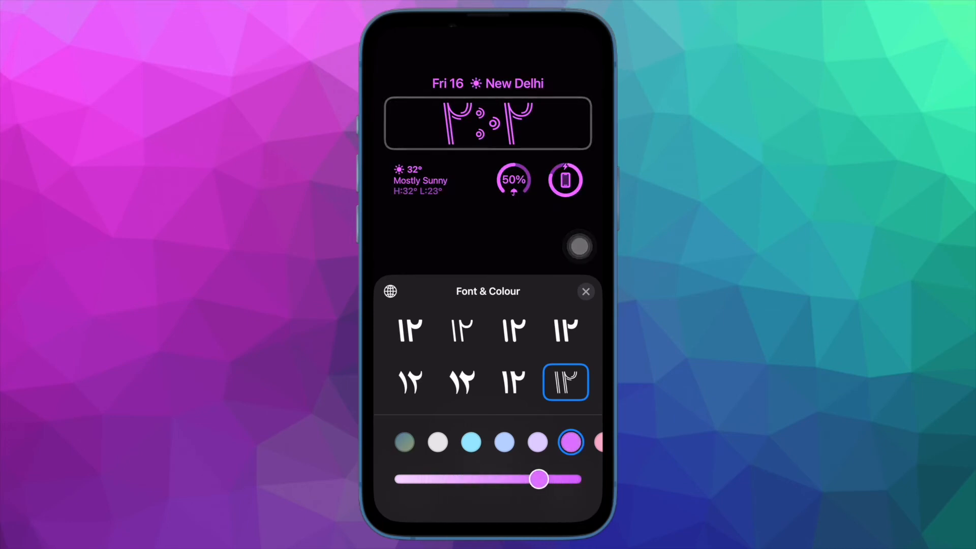
Switch the clock to a heavy font and try a light blue tint
left_click(513, 382)
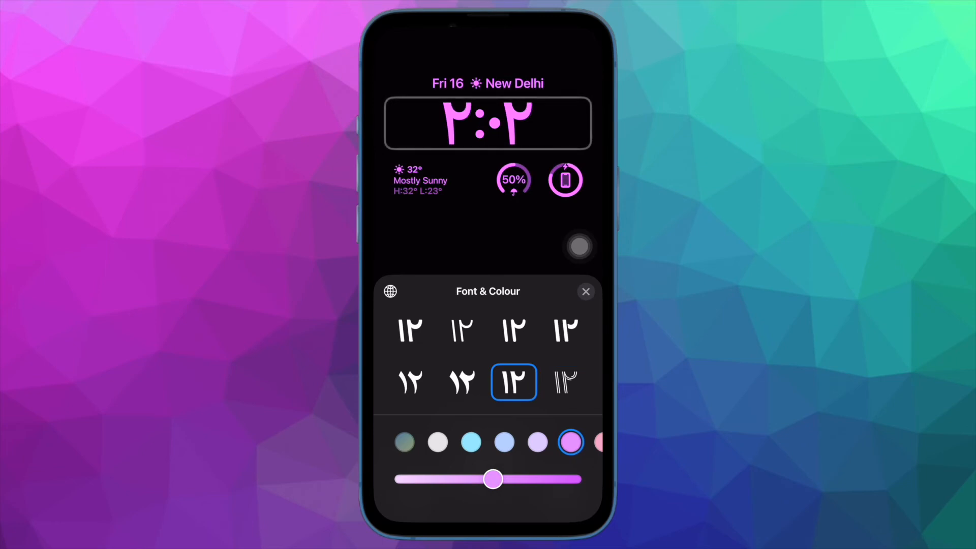
left_click(409, 382)
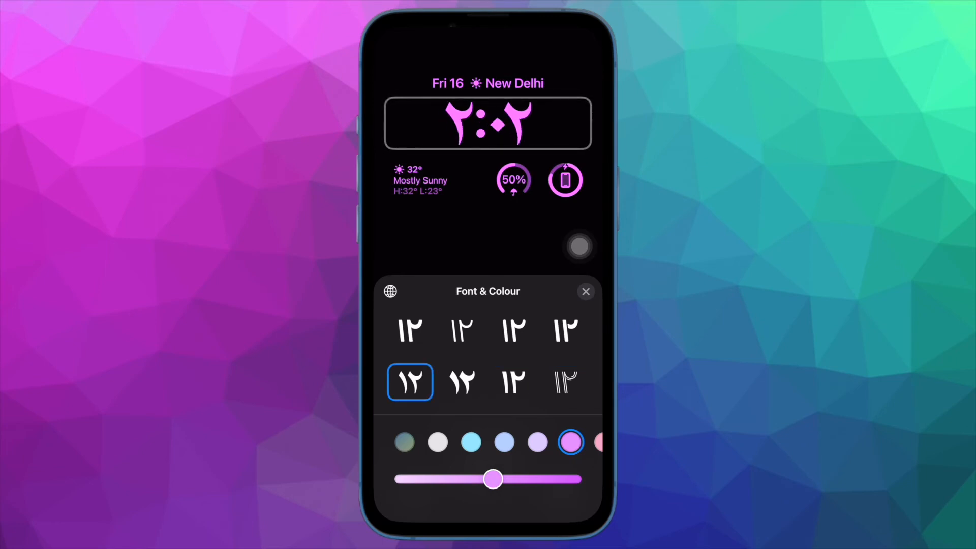
left_click(504, 443)
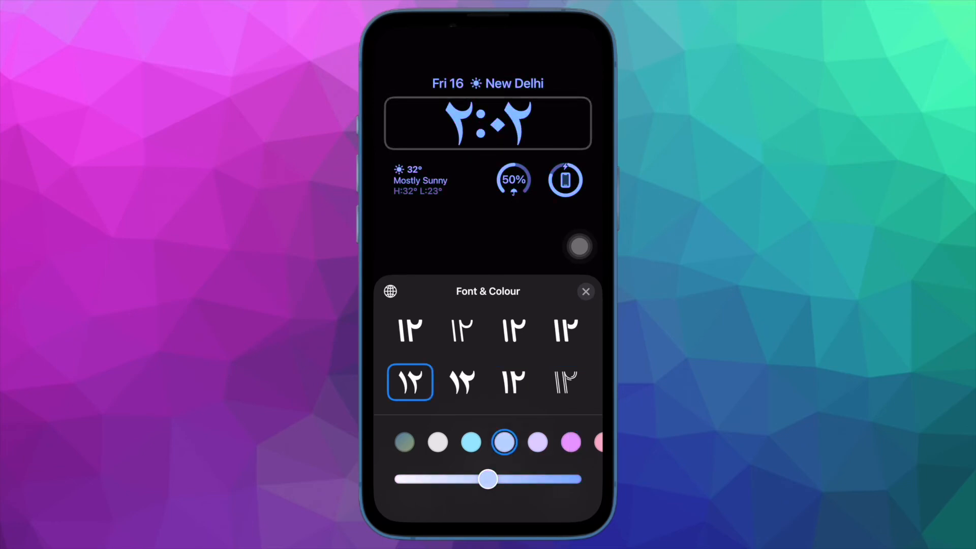
Reset the clock colour, then tint the clock pale yellow
left_click(404, 476)
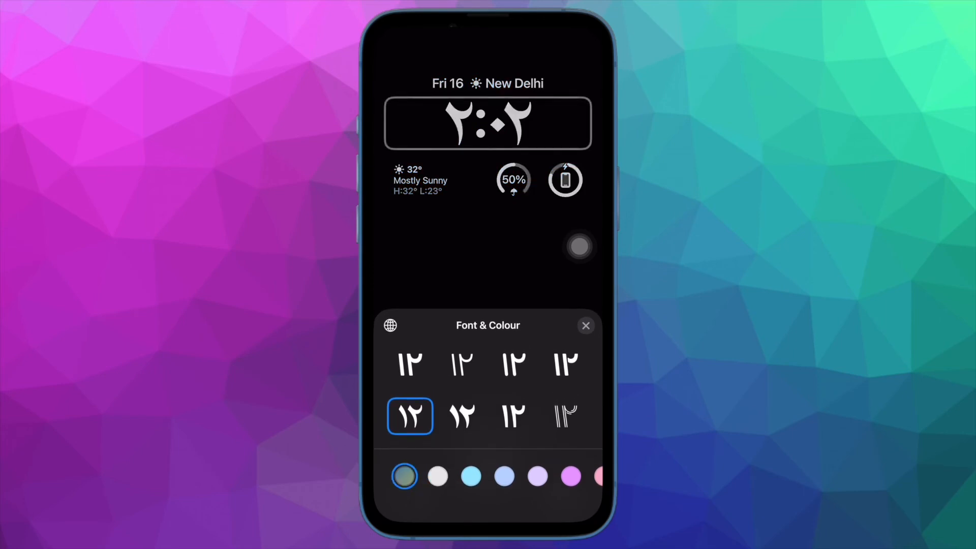
scroll("right", 3)
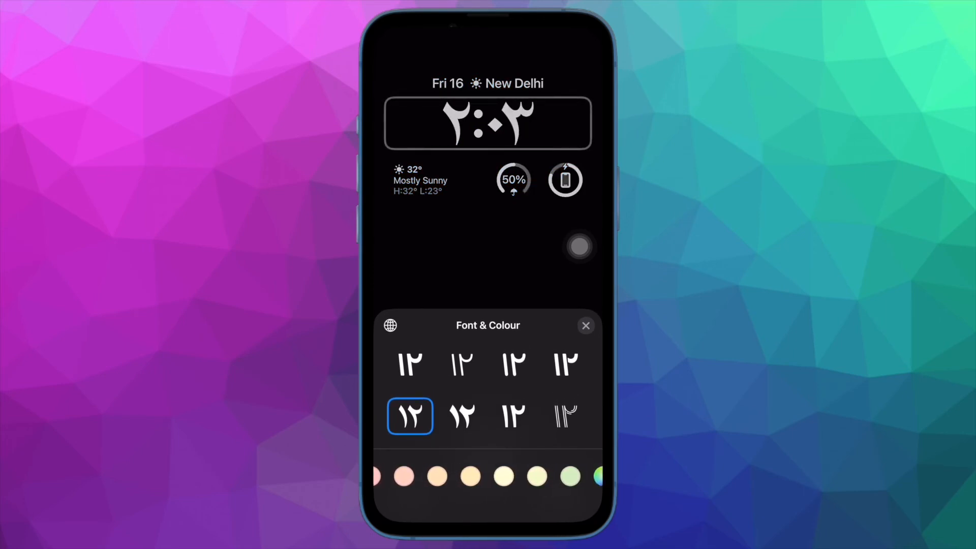
left_click(502, 442)
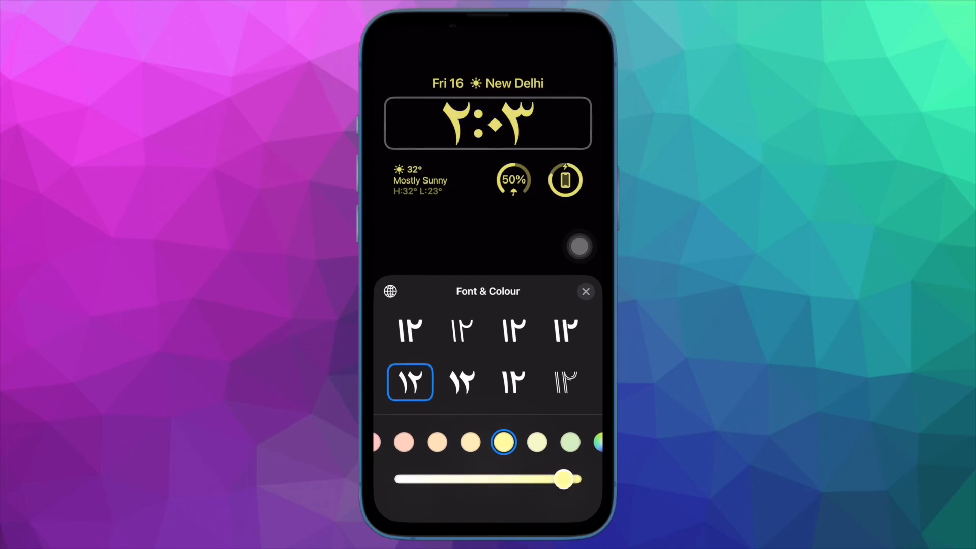